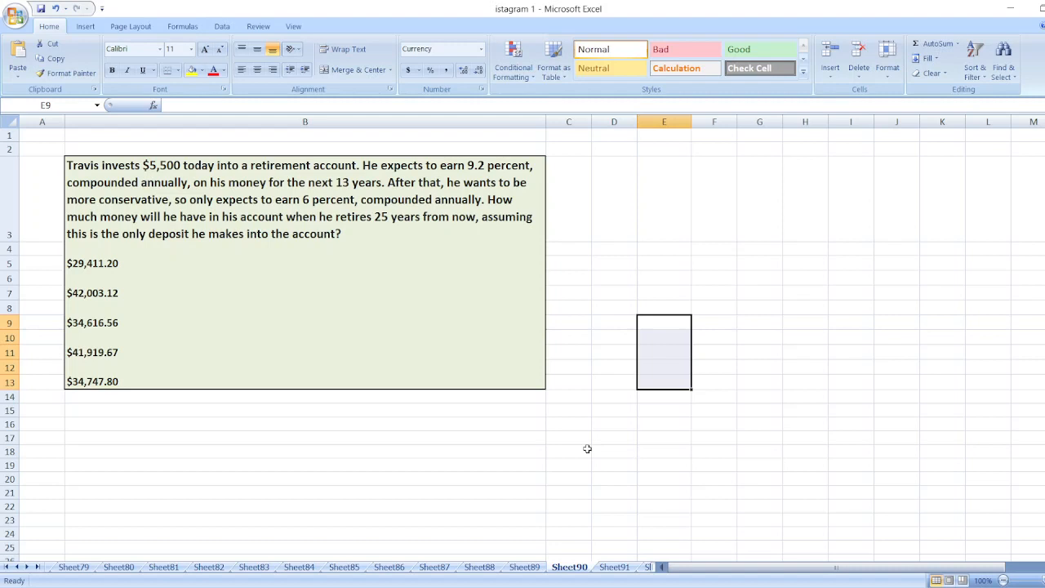
{"action": "mouse_move", "coordinate": [617, 300]}
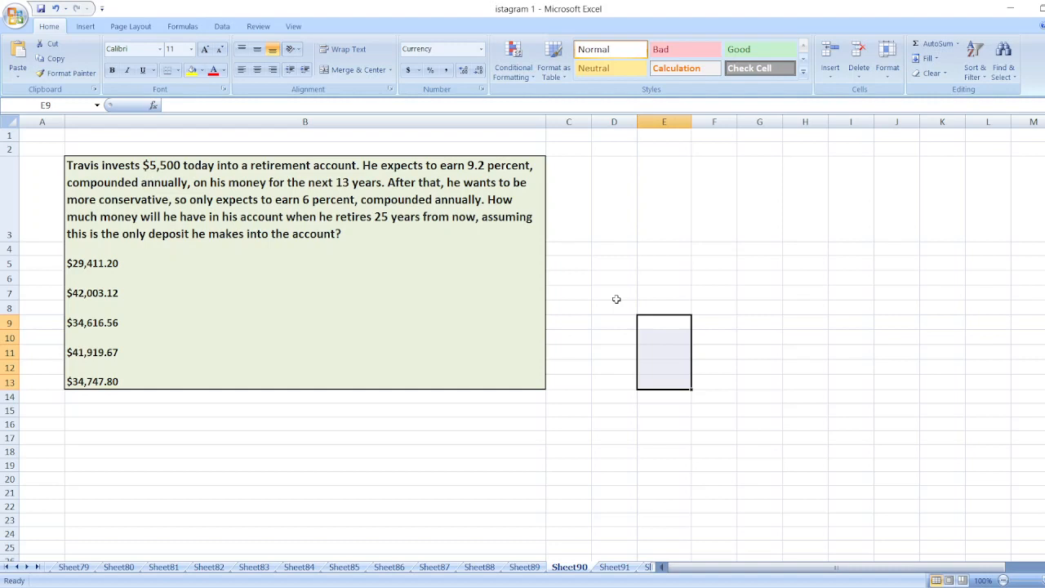
{"action": "mouse_move", "coordinate": [561, 248]}
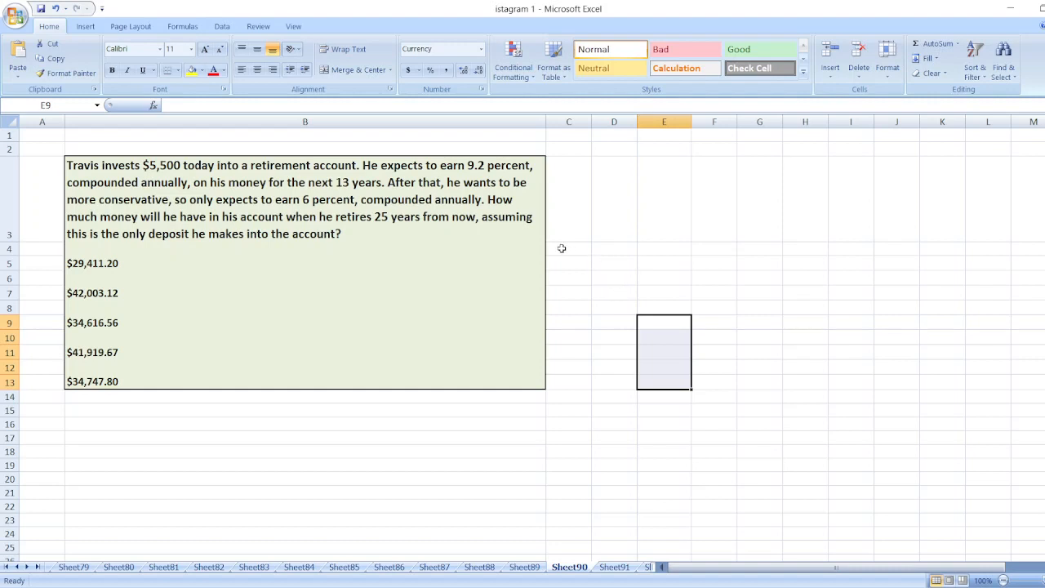
{"action": "mouse_move", "coordinate": [268, 324]}
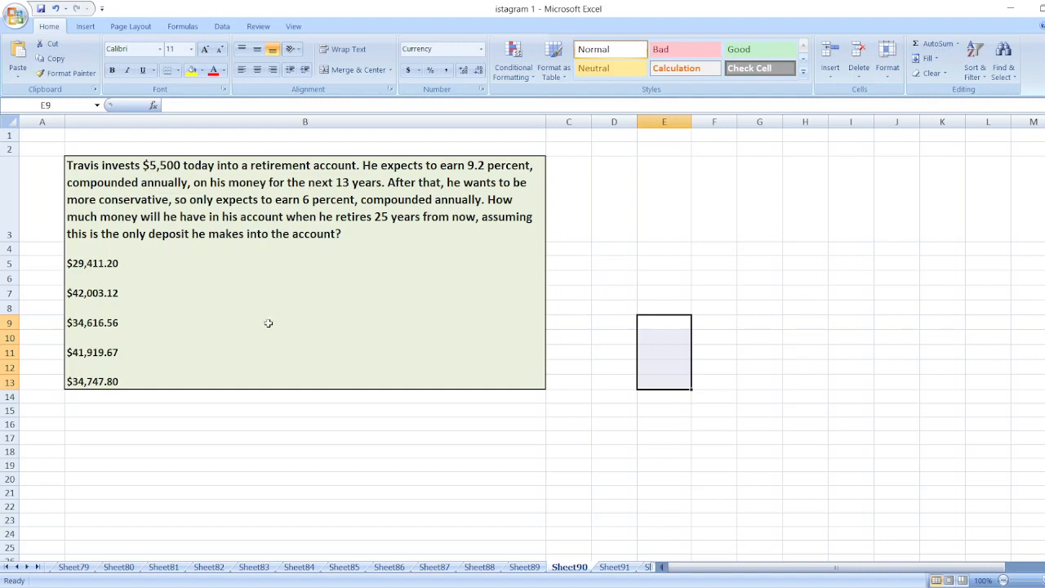
{"action": "mouse_move", "coordinate": [662, 281]}
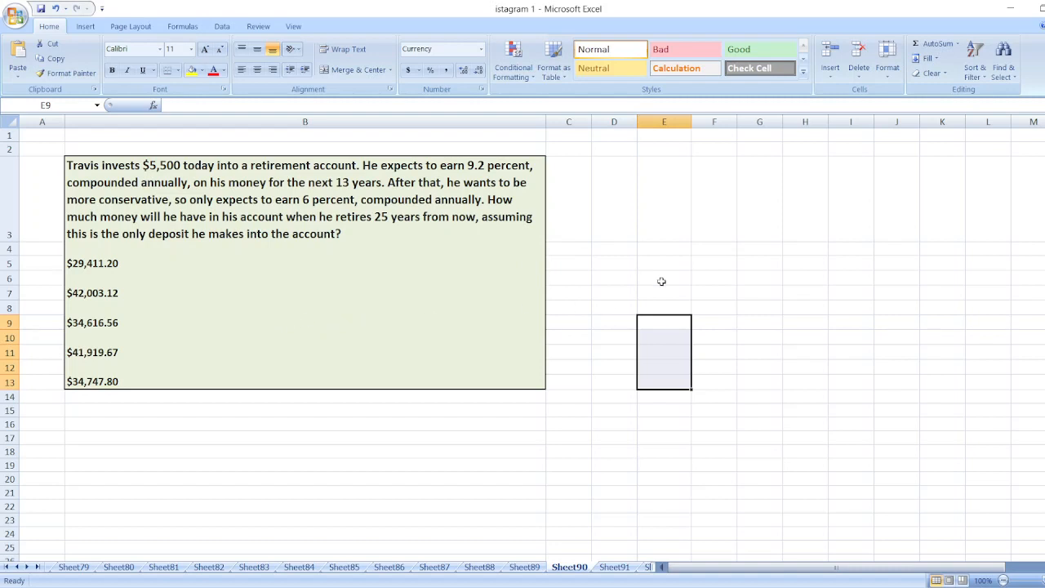
Type the heading 'Future Value for 13 Years:' in E4
{"action": "left_click", "coordinate": [714, 248]}
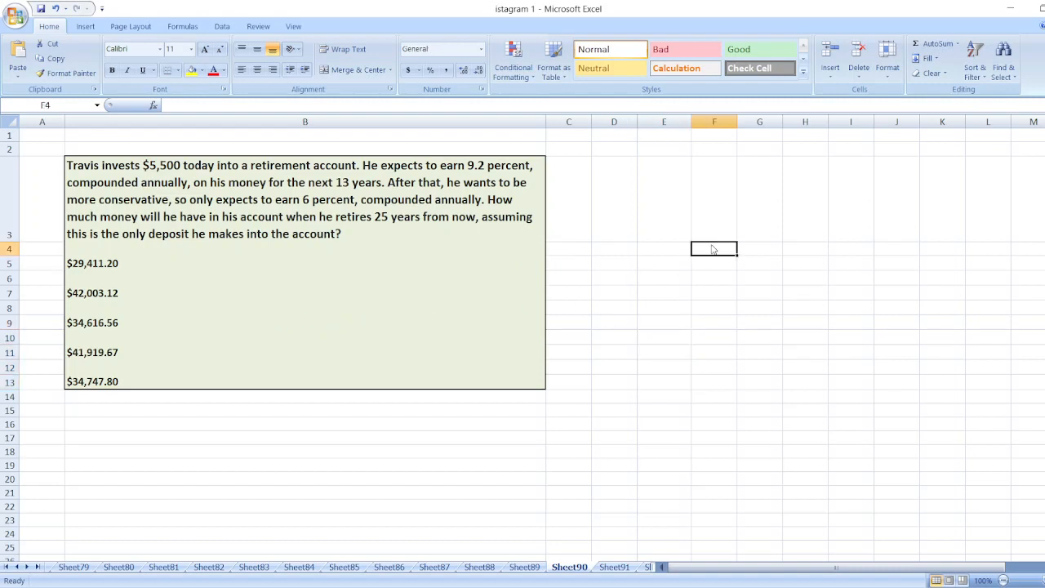
{"action": "mouse_move", "coordinate": [712, 246]}
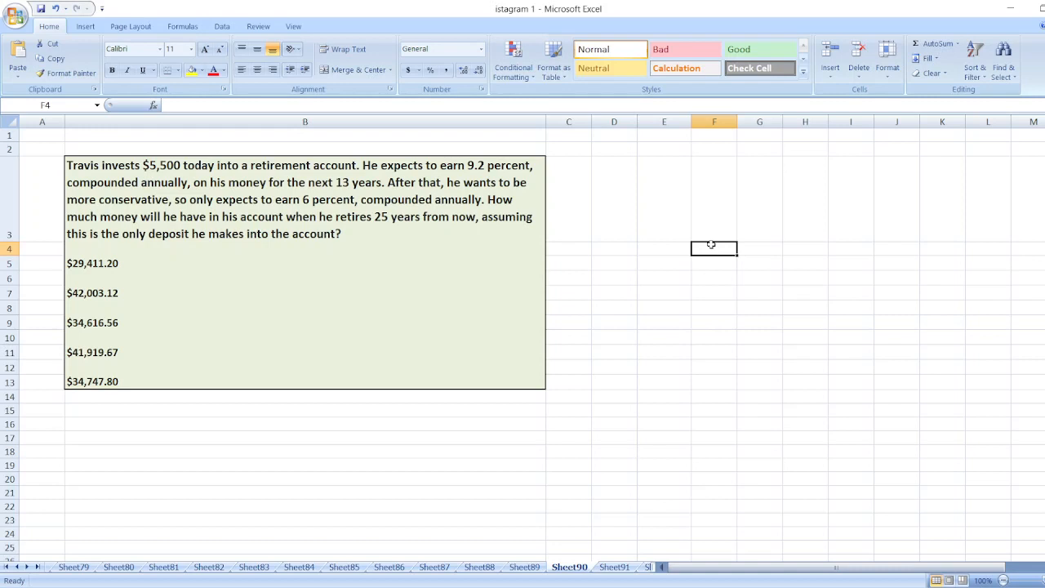
{"action": "left_click", "coordinate": [663, 248]}
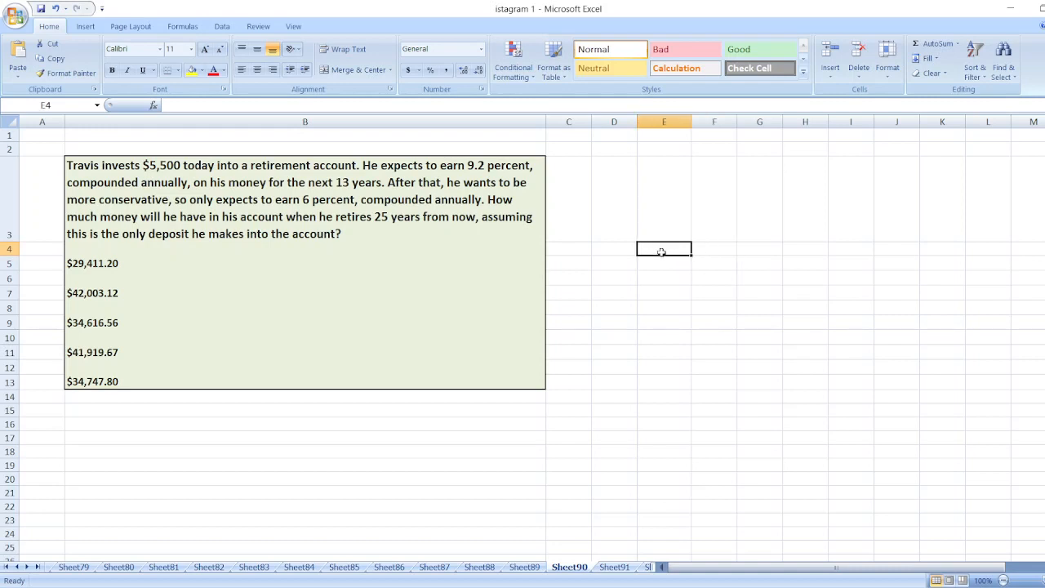
{"action": "type", "text": "F"}
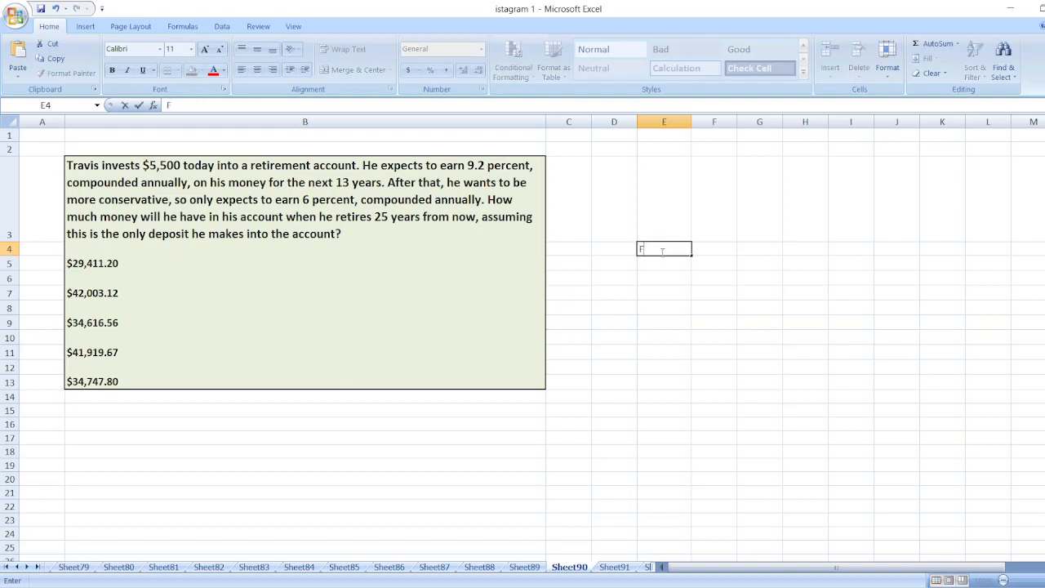
{"action": "type", "text": "uture Value"}
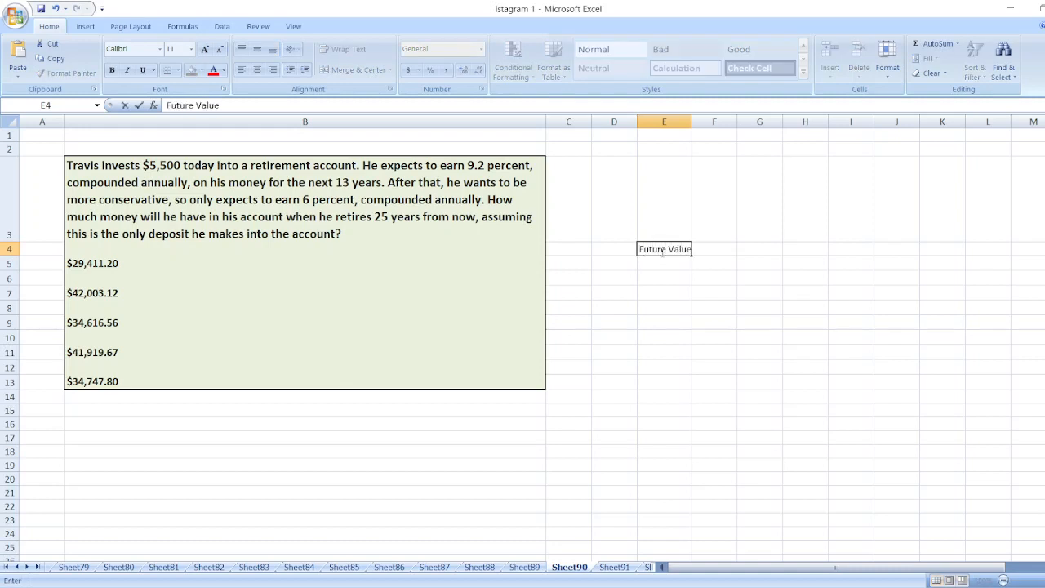
{"action": "type", "text": "f"}
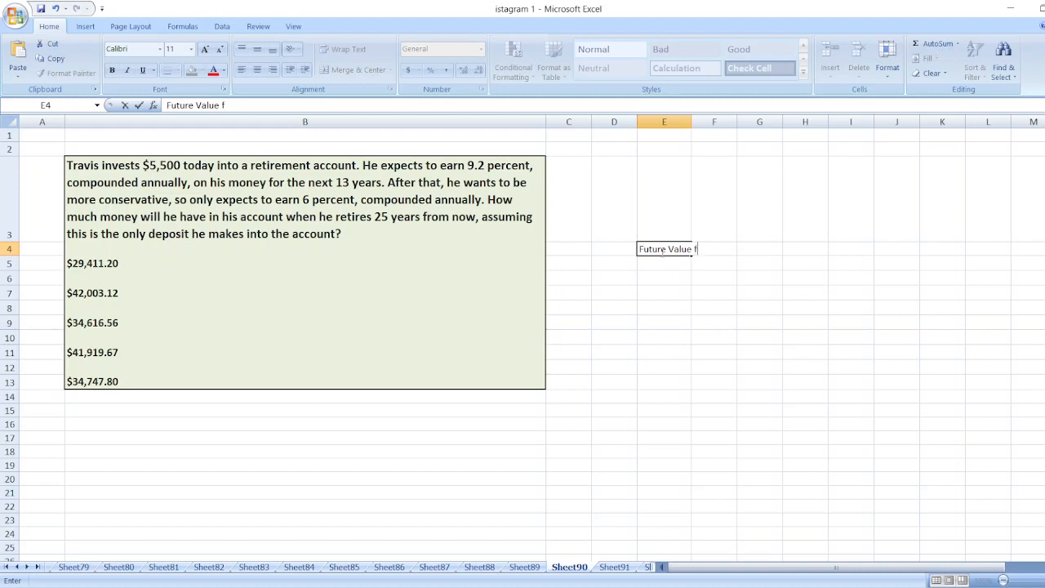
{"action": "type", "text": "or 13 Years:"}
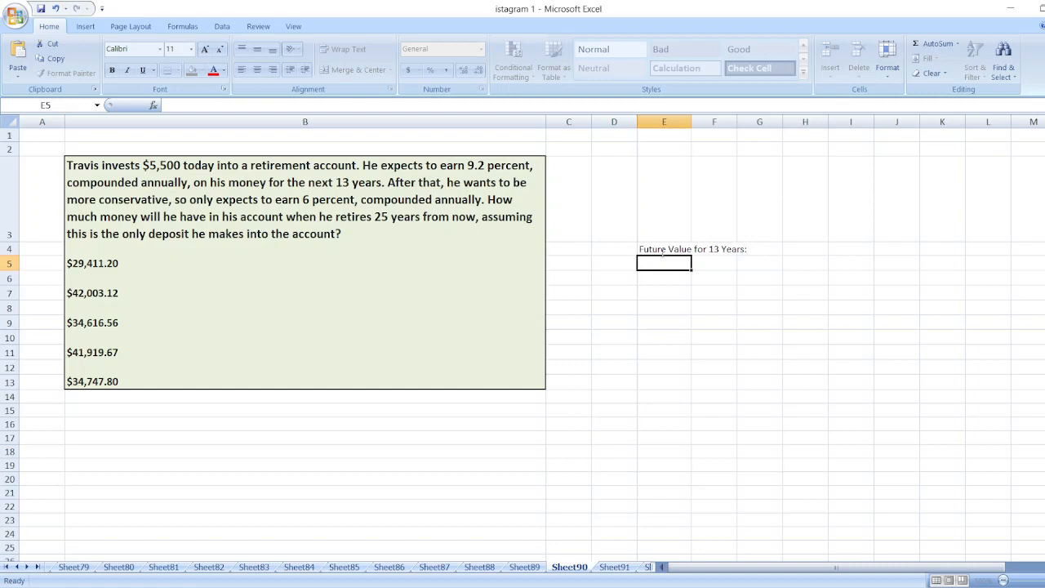
{"action": "type", "text": "Future Value for 13 Years:"}
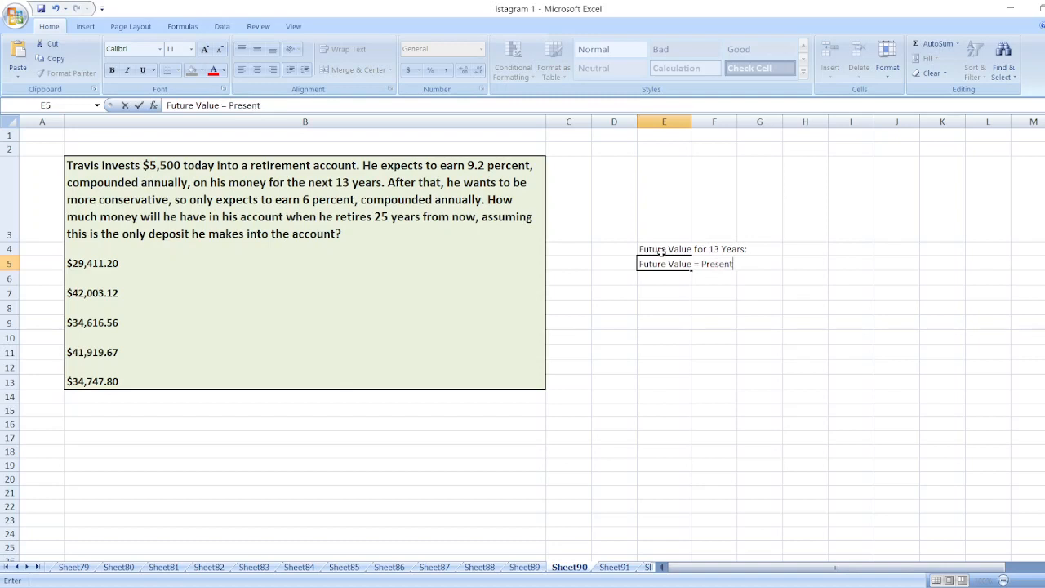
Write the formula Value*(1+Rate)^Time and the figures $5,500*(1+9.2%)^13 below the heading
{"action": "type", "text": "Value*"}
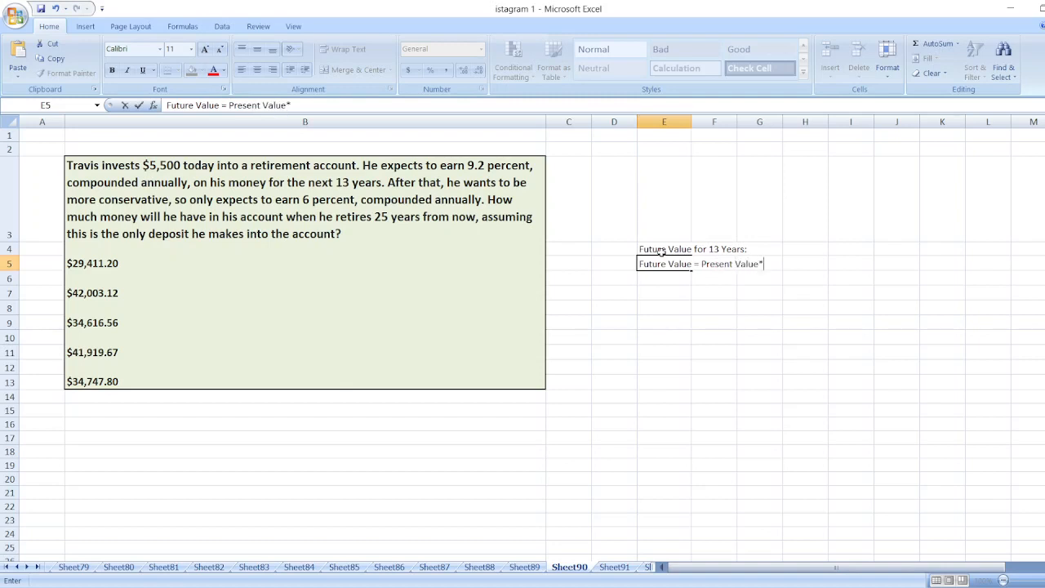
{"action": "type", "text": "(1+Rate"}
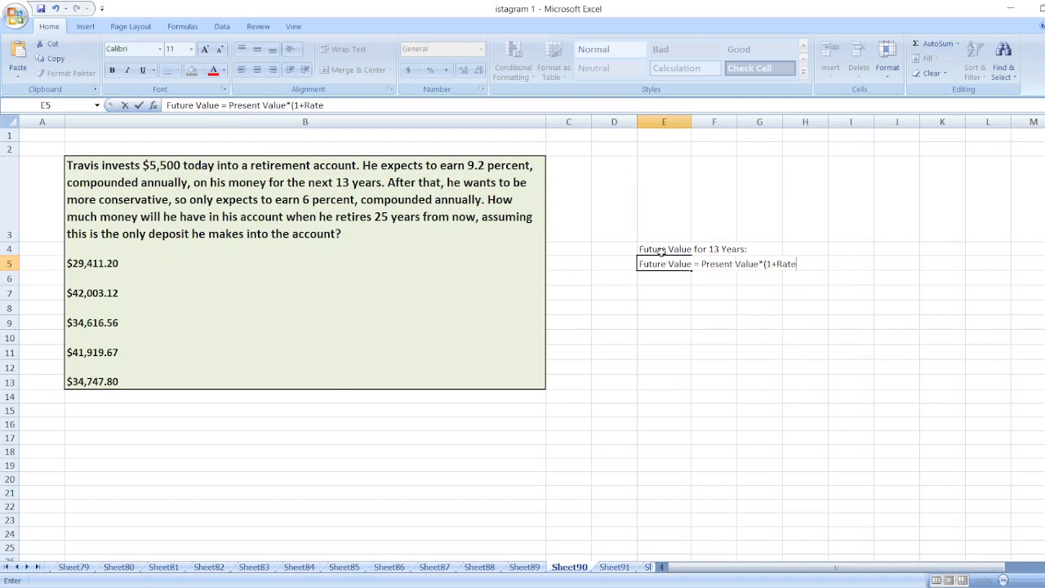
{"action": "type", "text": ")^Time"}
{"action": "left_click", "coordinate": [663, 278]}
{"action": "type", "text": "="}
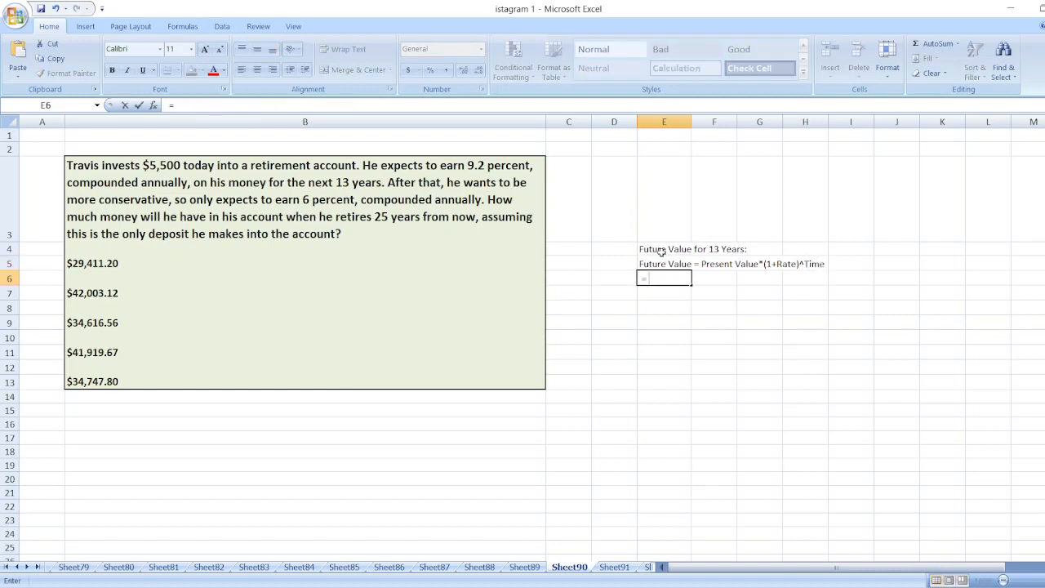
{"action": "type", "text": "$5,500*(1"}
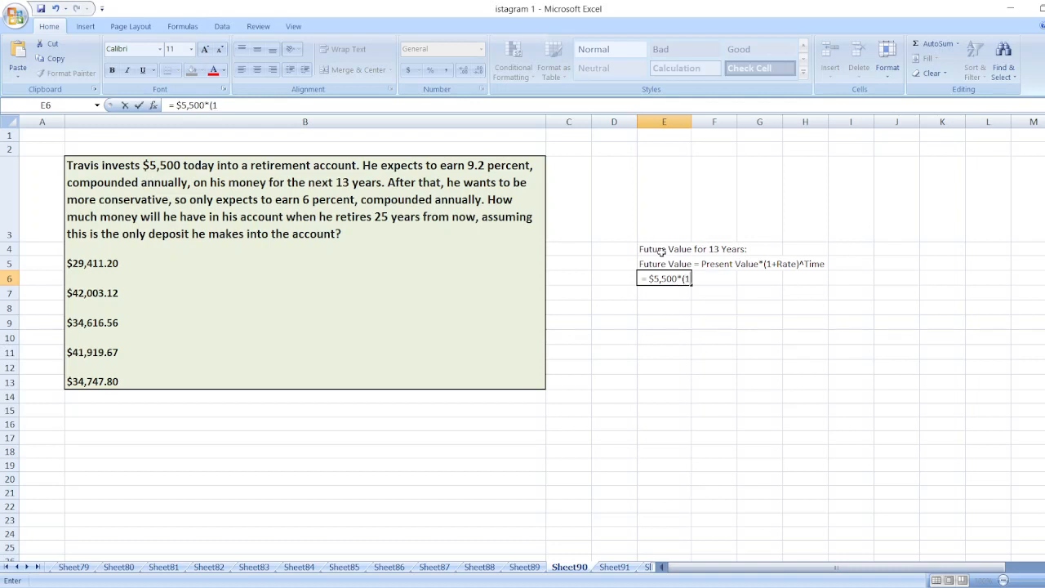
{"action": "type", "text": "+"}
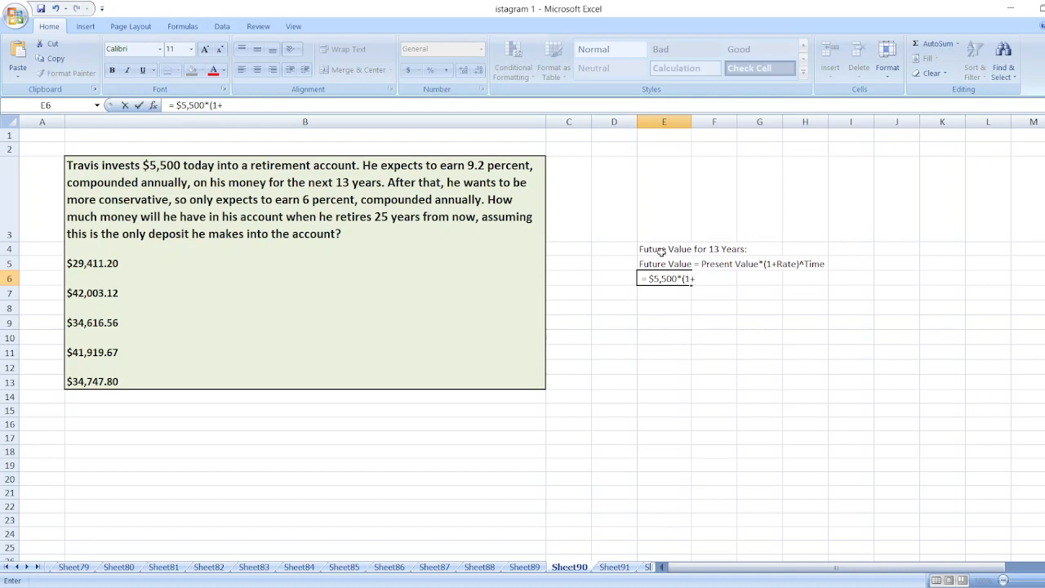
{"action": "type", "text": "9.2%"}
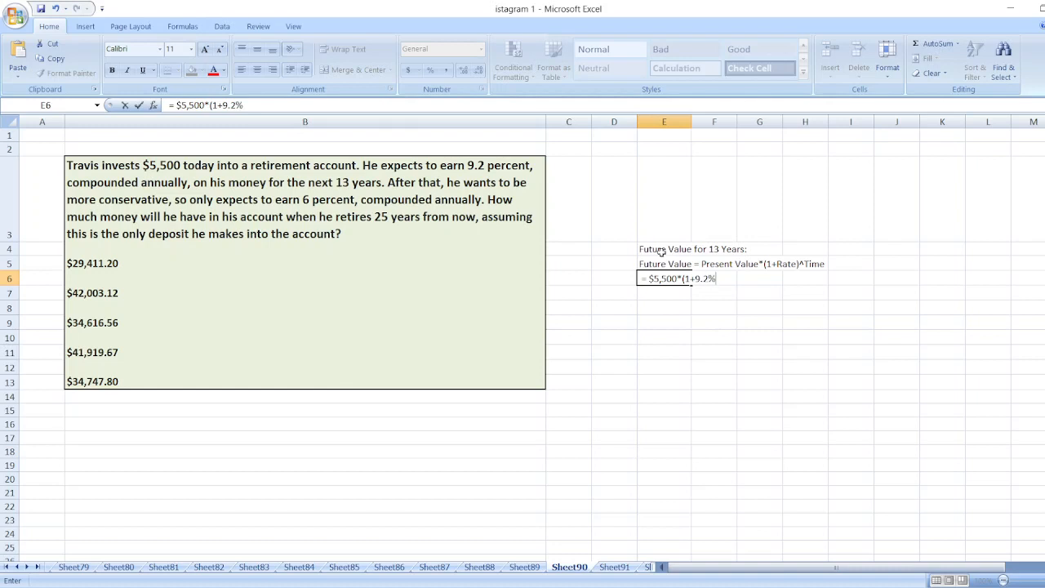
{"action": "type", "text": ")^13"}
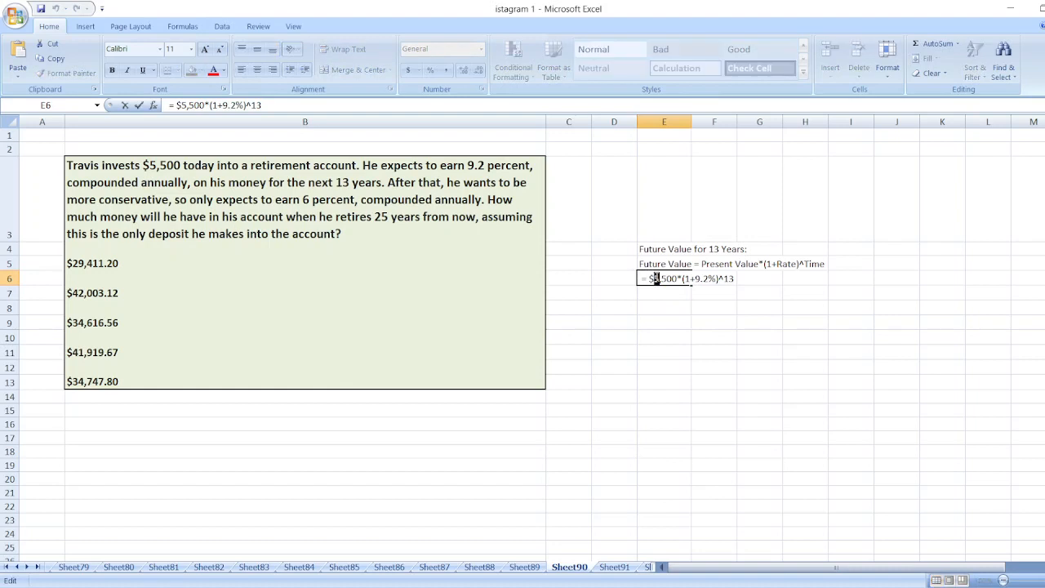
{"action": "key", "text": "enter"}
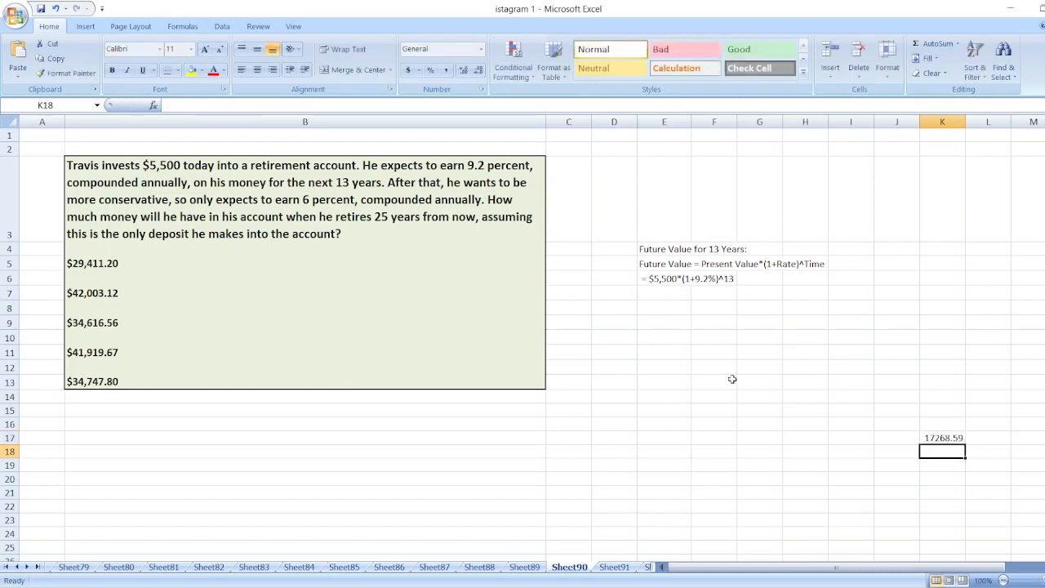
Enter 'Future Value = $17,268.59' in E7 as the 13-year result
{"action": "left_click", "coordinate": [664, 293]}
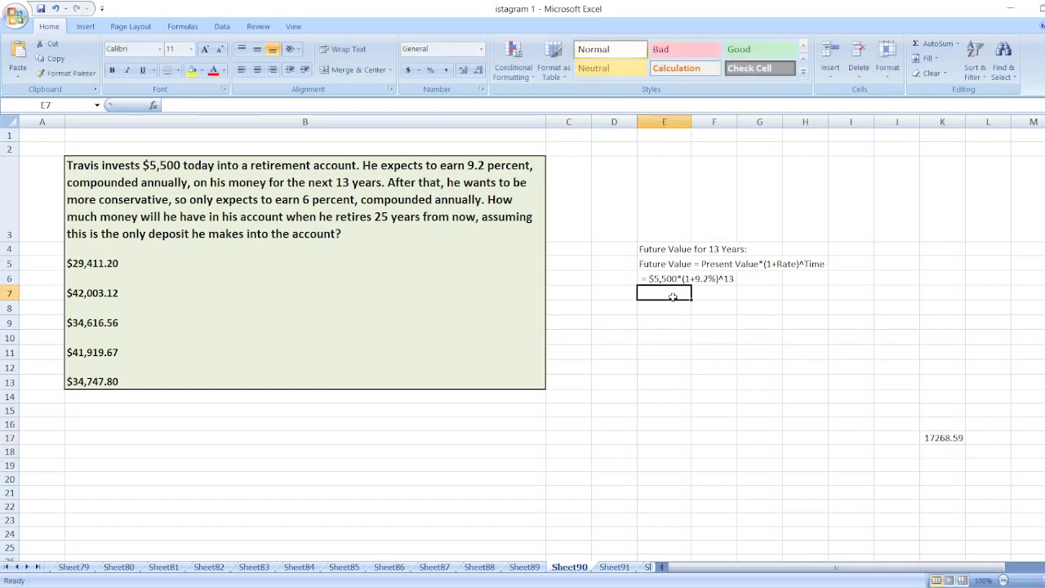
{"action": "type", "text": "Future Value = $"}
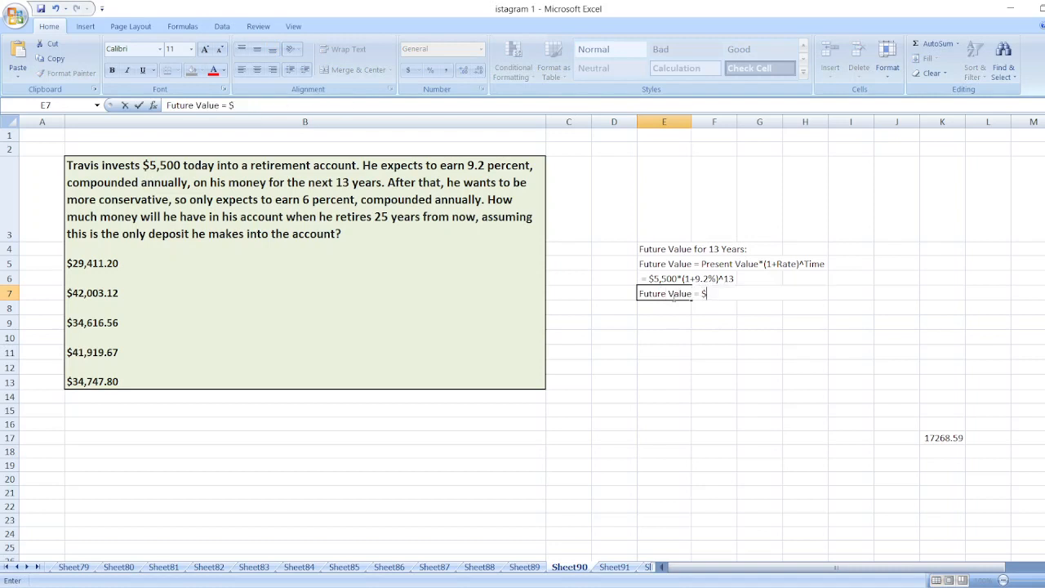
{"action": "type", "text": "17,"}
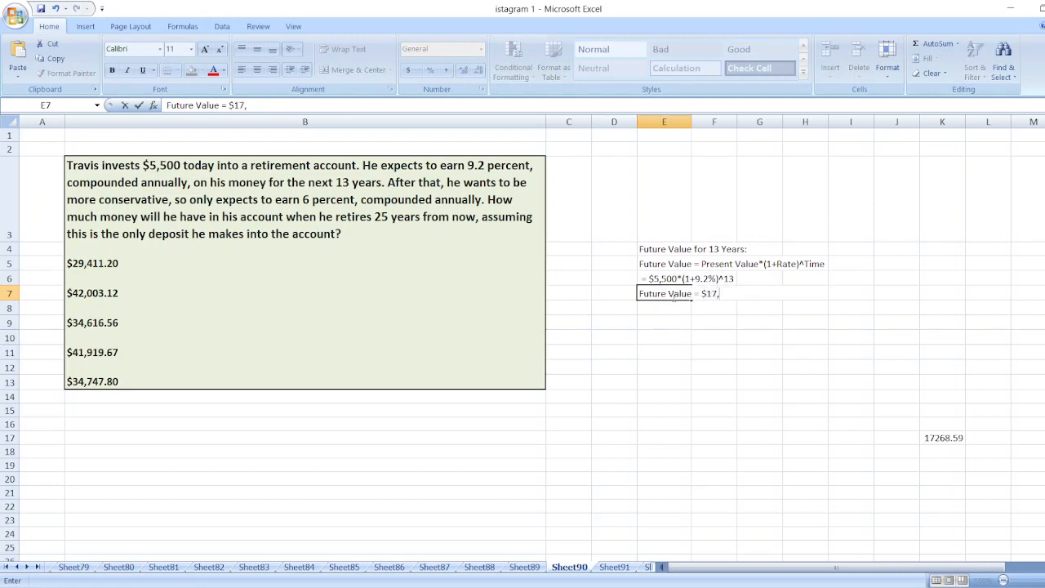
{"action": "type", "text": "268.59"}
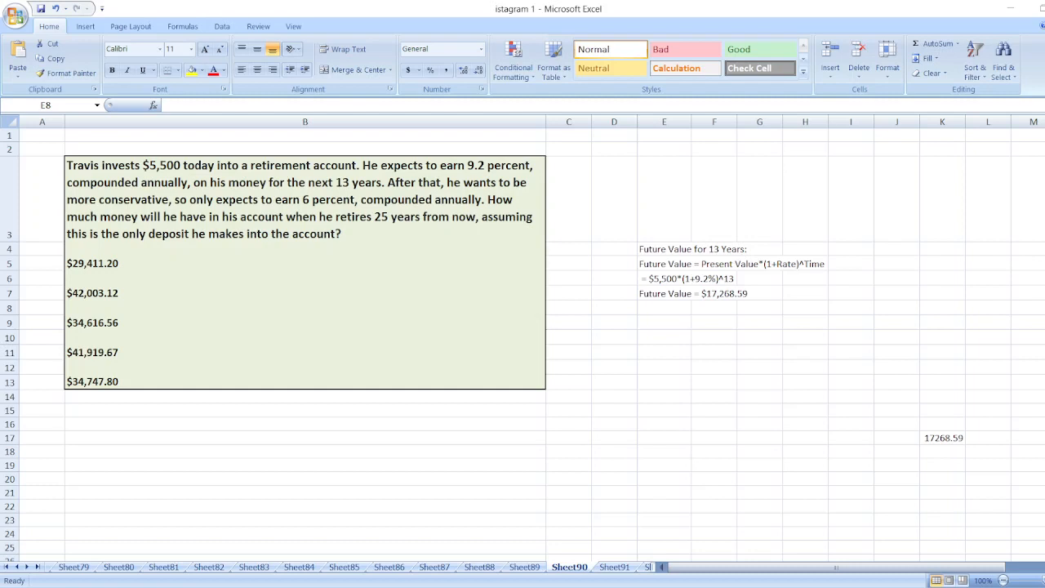
{"action": "left_click", "coordinate": [664, 307]}
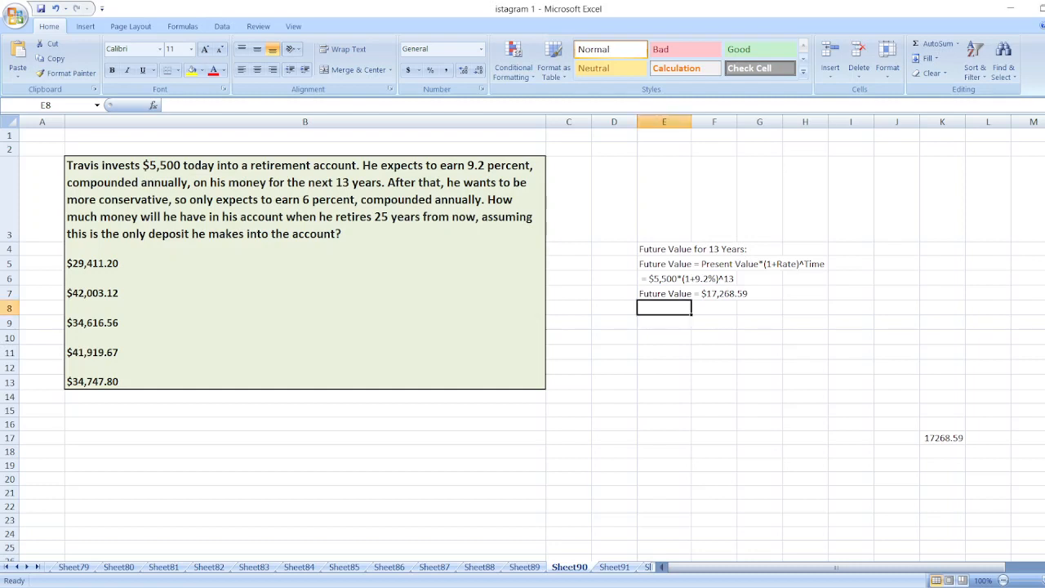
{"action": "left_click", "coordinate": [664, 352]}
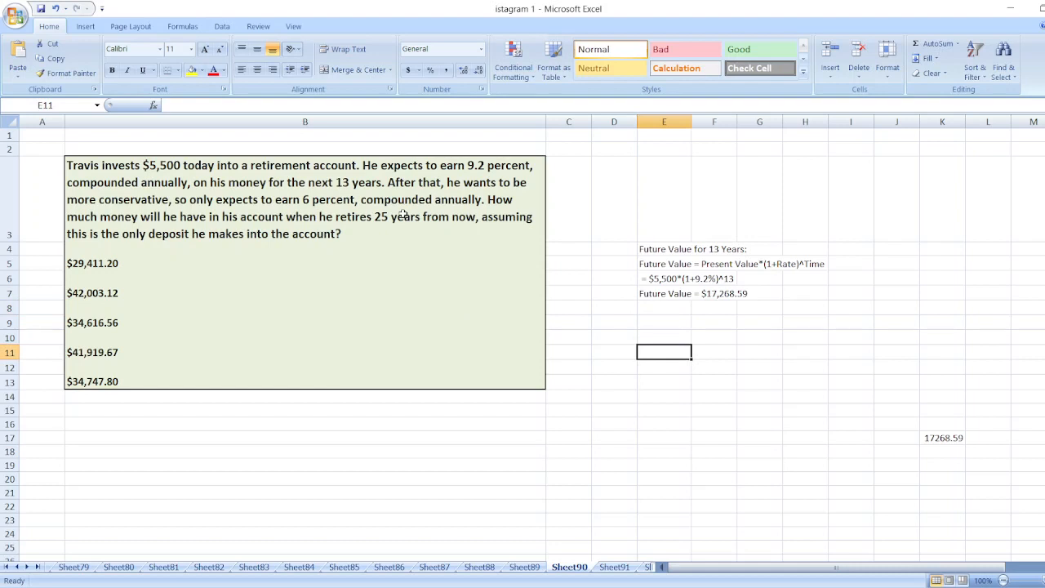
{"action": "mouse_move", "coordinate": [673, 268]}
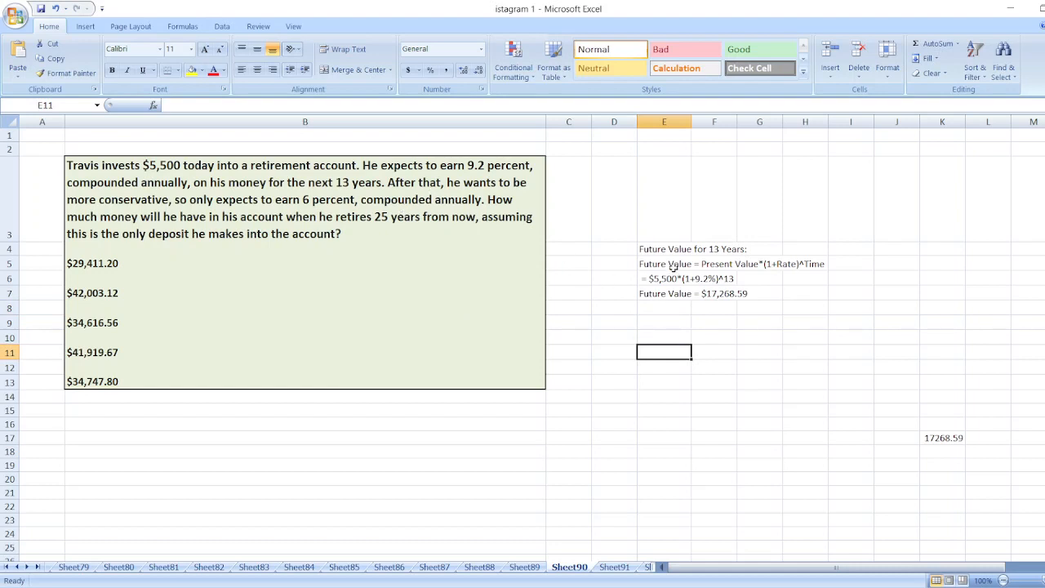
{"action": "mouse_move", "coordinate": [682, 279]}
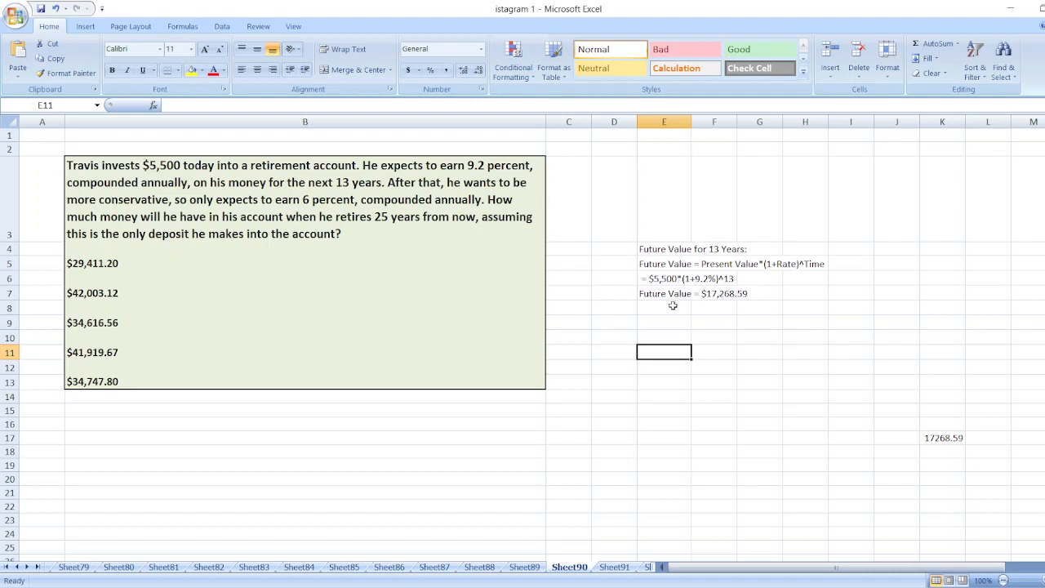
Type the heading 'Future Value for Next 12 Years:' in E9, fixing a typo
{"action": "type", "text": "Fut"}
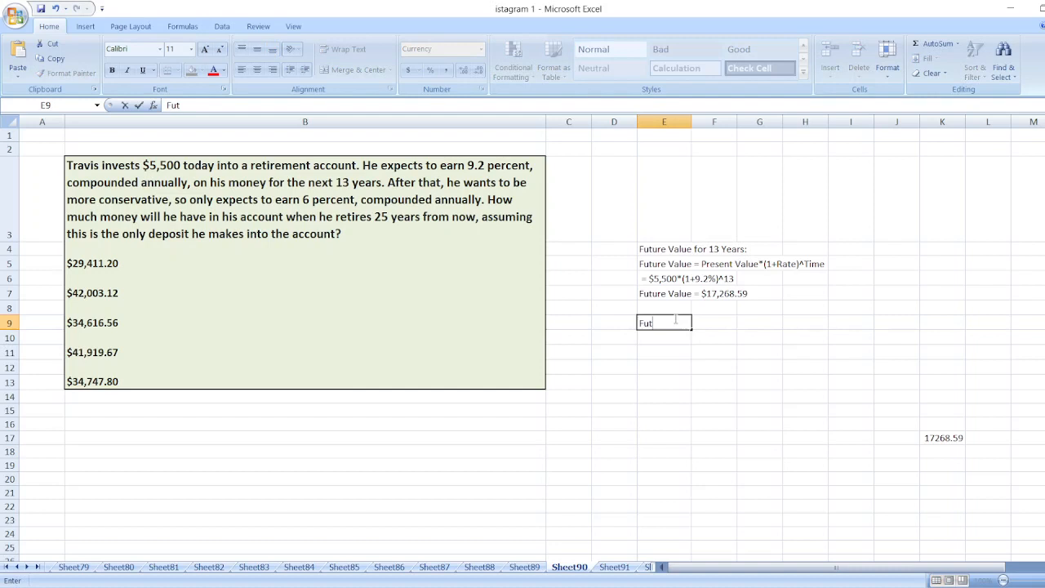
{"action": "type", "text": "utre"}
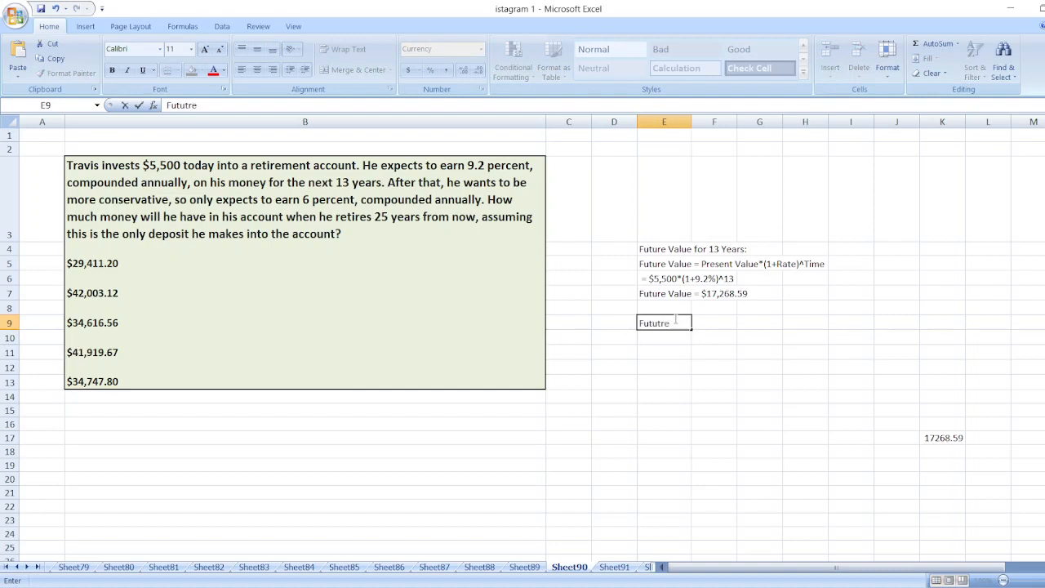
{"action": "key", "text": "Backspace"}
{"action": "type", "text": " Value for"}
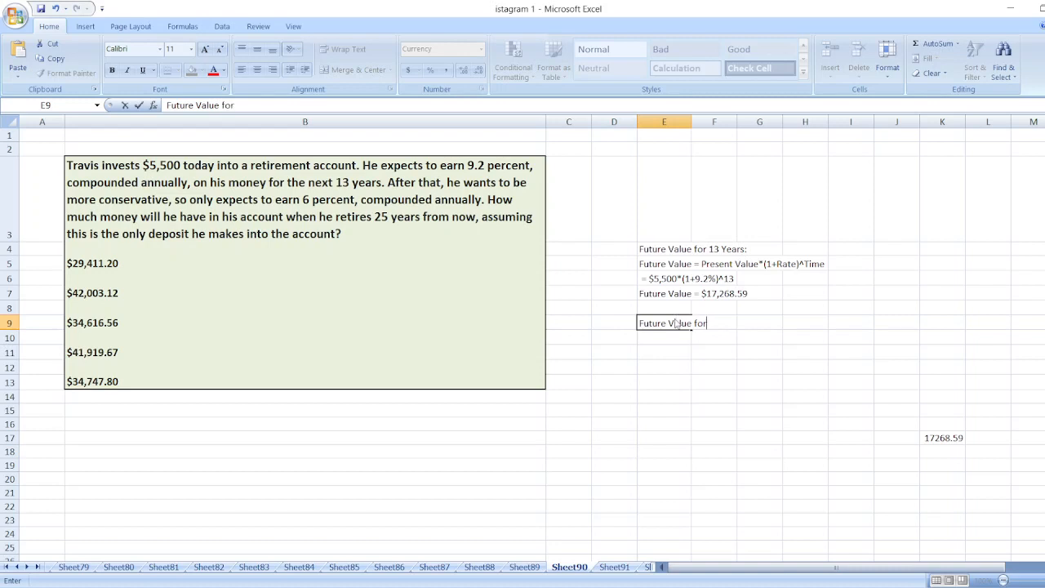
{"action": "type", "text": "Next"}
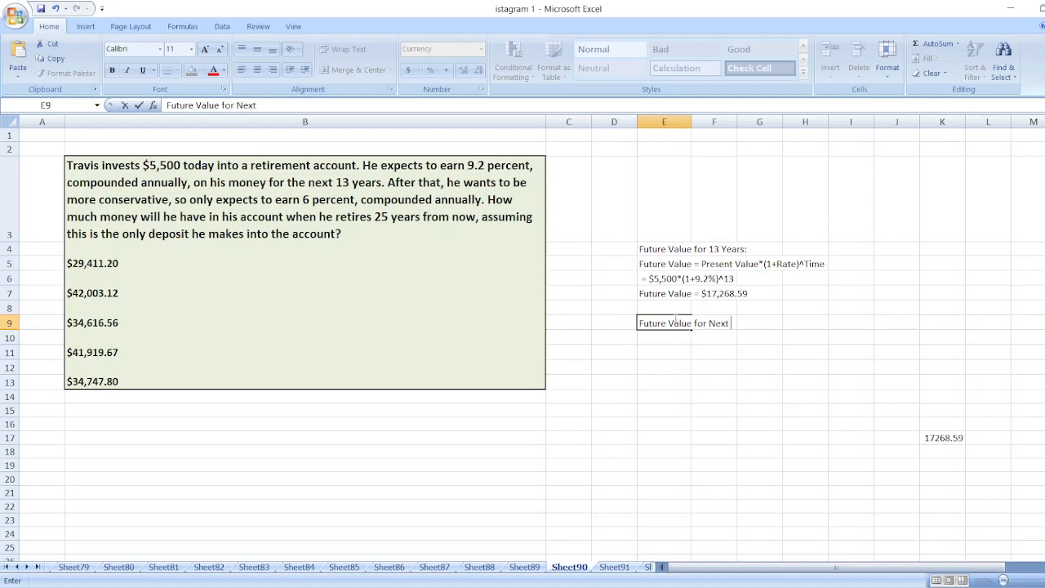
{"action": "type", "text": "12 Years:"}
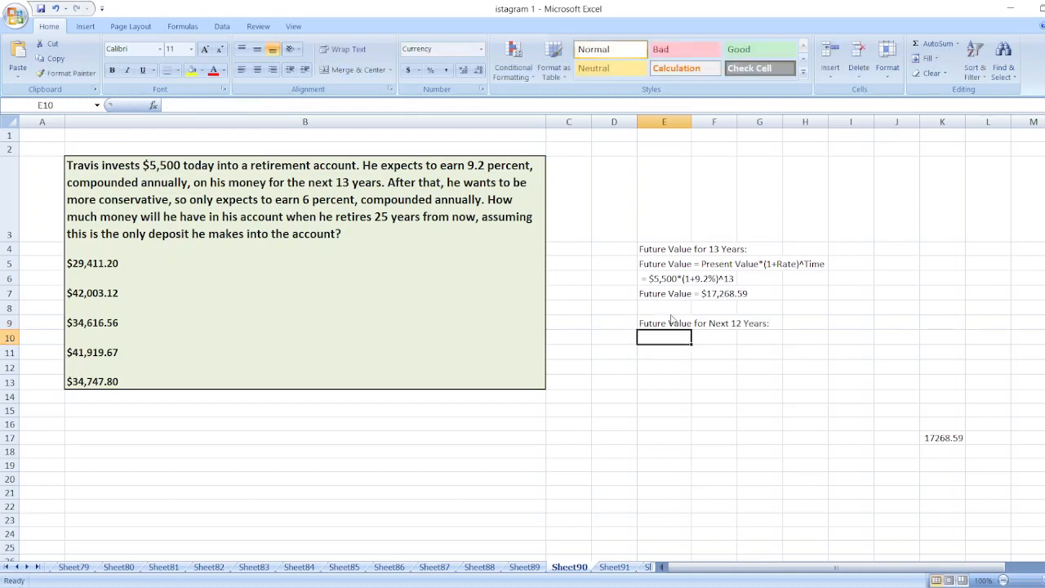
{"action": "type", "text": "Future Value for Next 12 Years:"}
{"action": "type", "text": "Future Value = $1"}
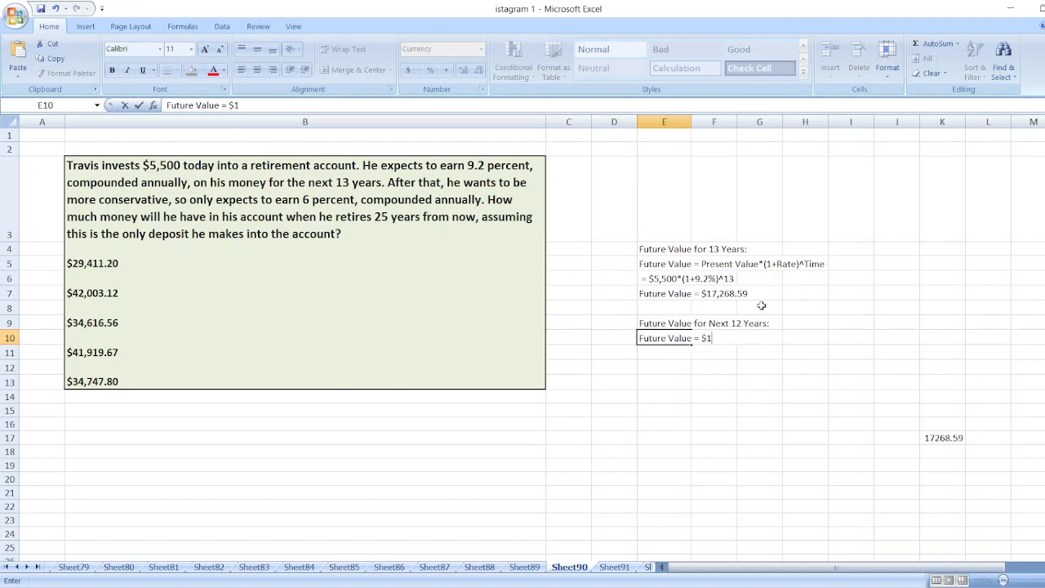
Write 'Future Value = $17,268.59*(1+6%)^12' in E10
{"action": "type", "text": "7,268."}
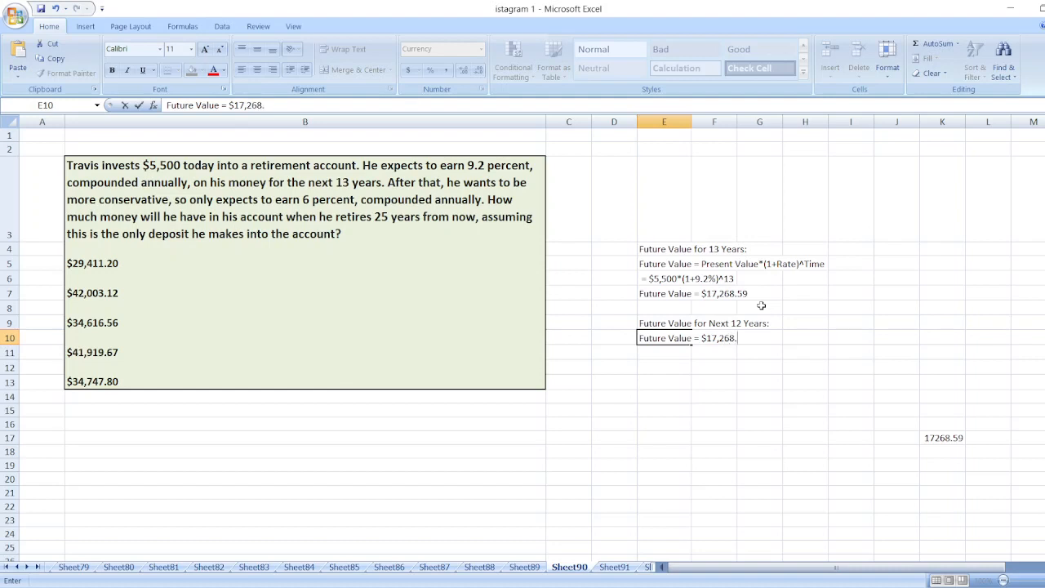
{"action": "type", "text": "*(1"}
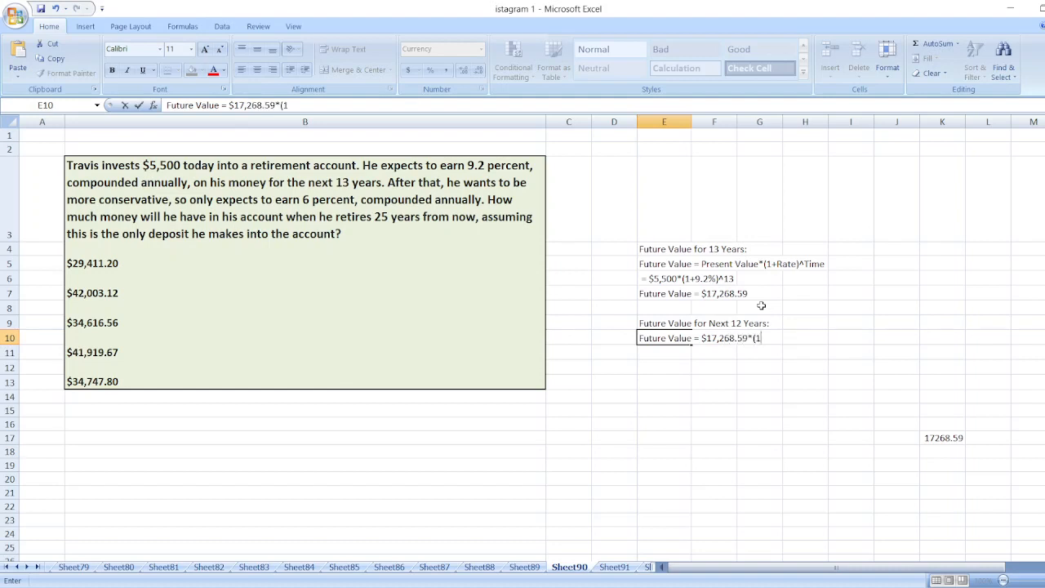
{"action": "type", "text": "+"}
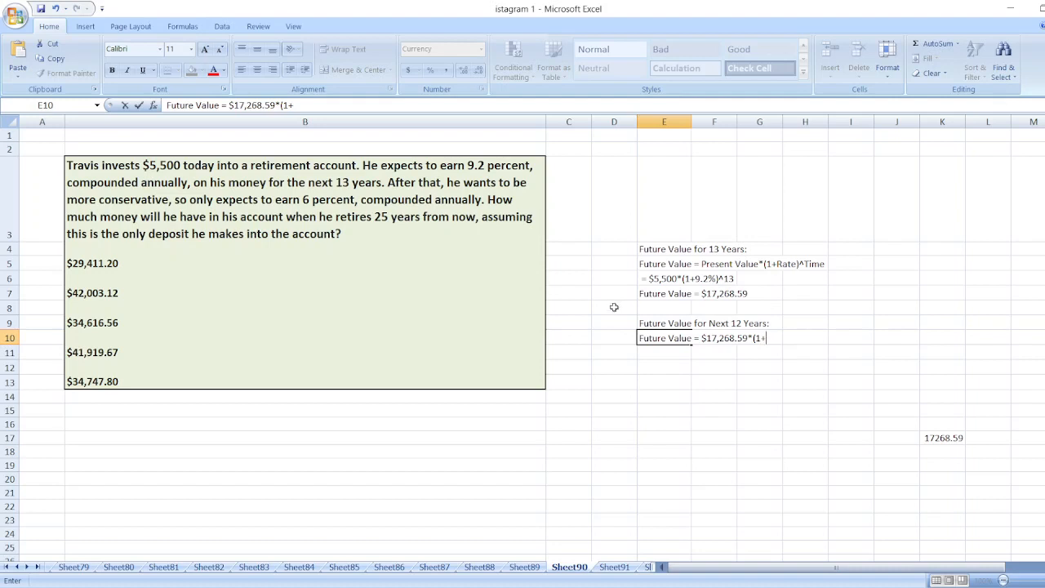
{"action": "type", "text": "6%)^12"}
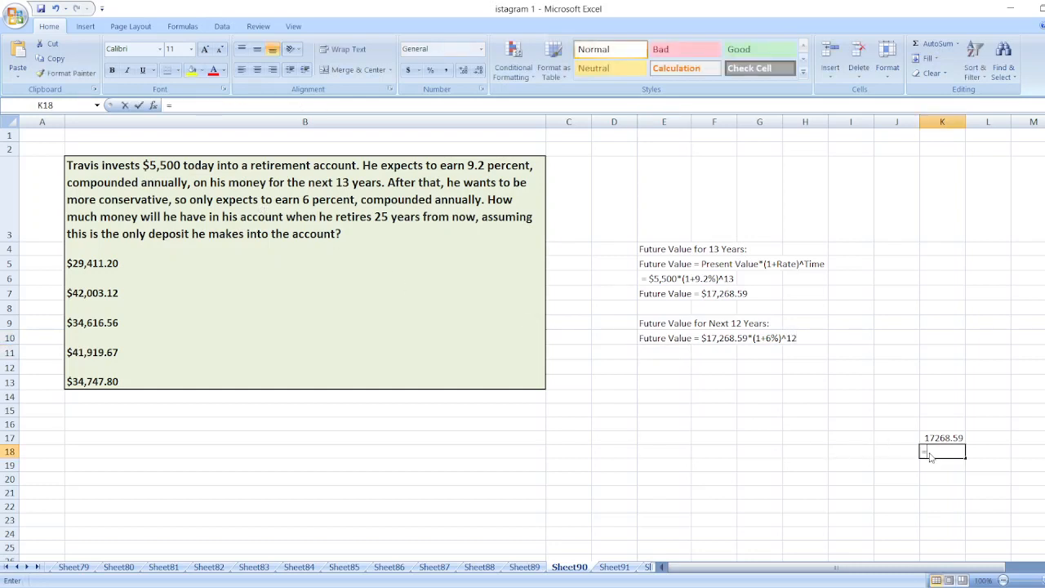
Compute =K17*(1+6%)^12 in K18 and append '= $34,747.80' to the 12-year line
{"action": "type", "text": "=K17*(1+6%"}
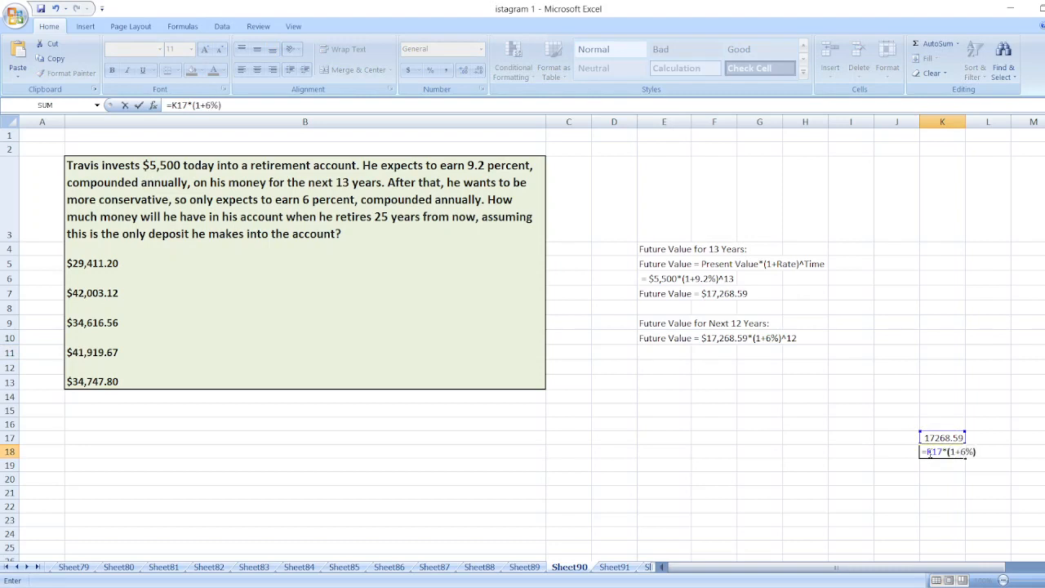
{"action": "type", "text": "^1"}
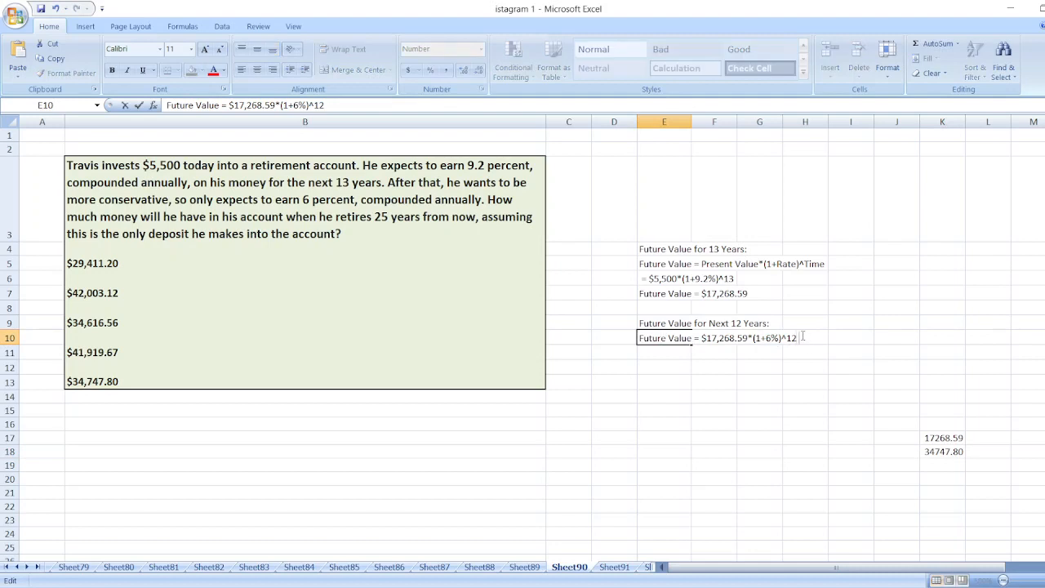
{"action": "type", "text": "= $34,747.80"}
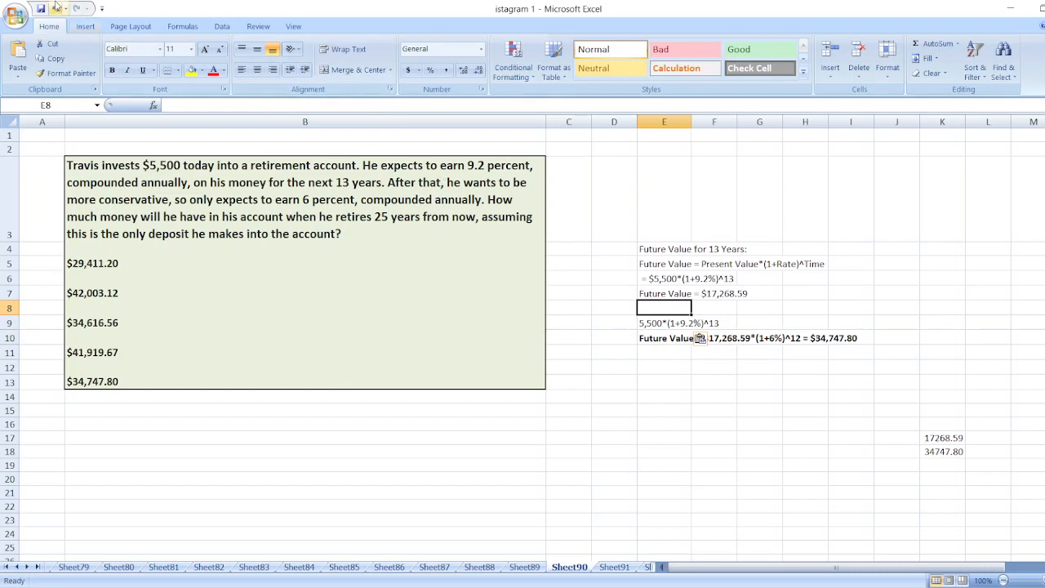
Bold the two Future Value headings and their result lines
{"action": "type", "text": "Future Value for Next 12 Years:"}
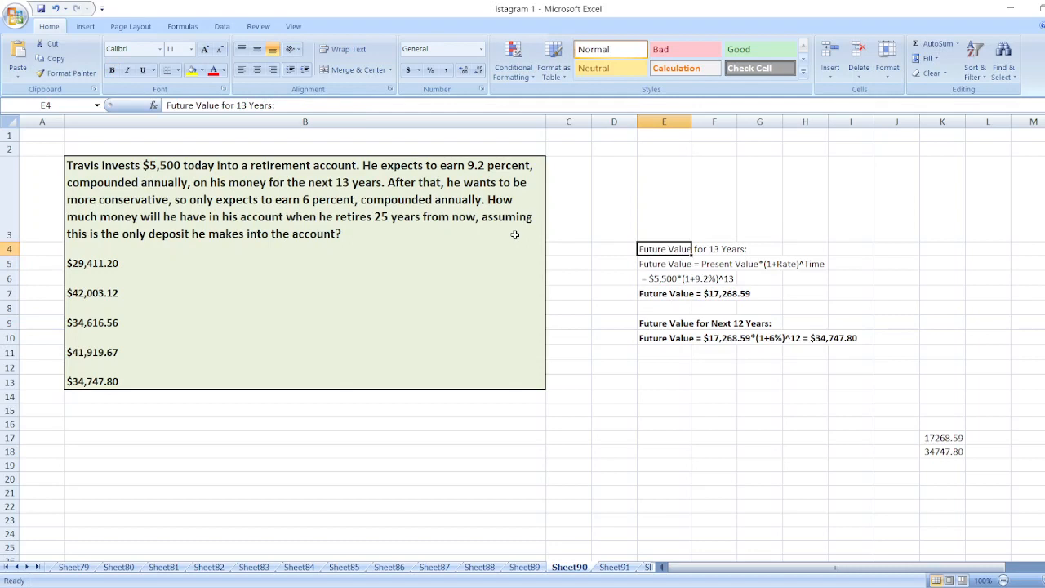
{"action": "left_click", "coordinate": [663, 424]}
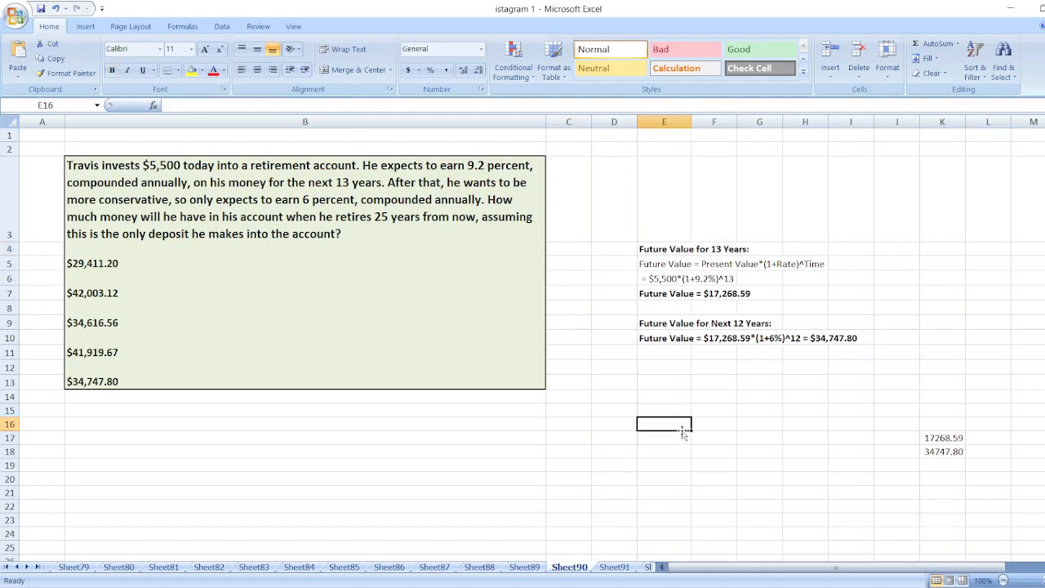